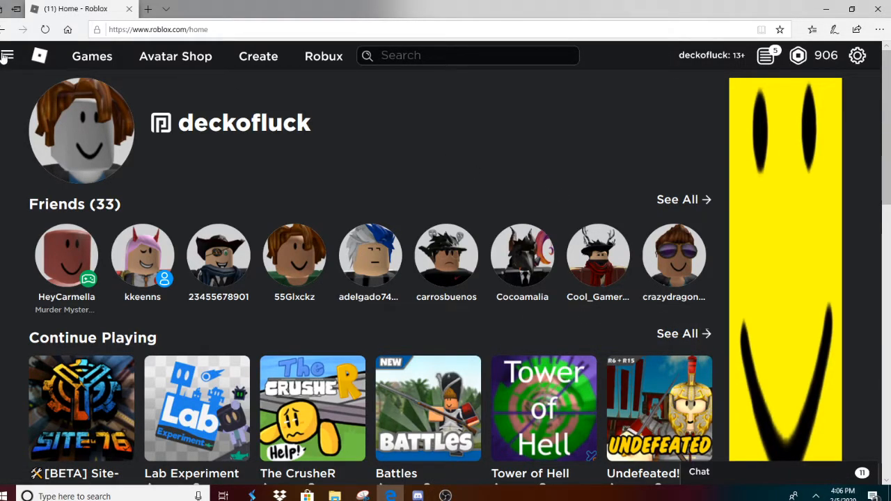
Navigate to the Trade Items list showing one inbound trade from Addreocyn pending approval.
{"action": "left_click", "coordinate": [9, 56]}
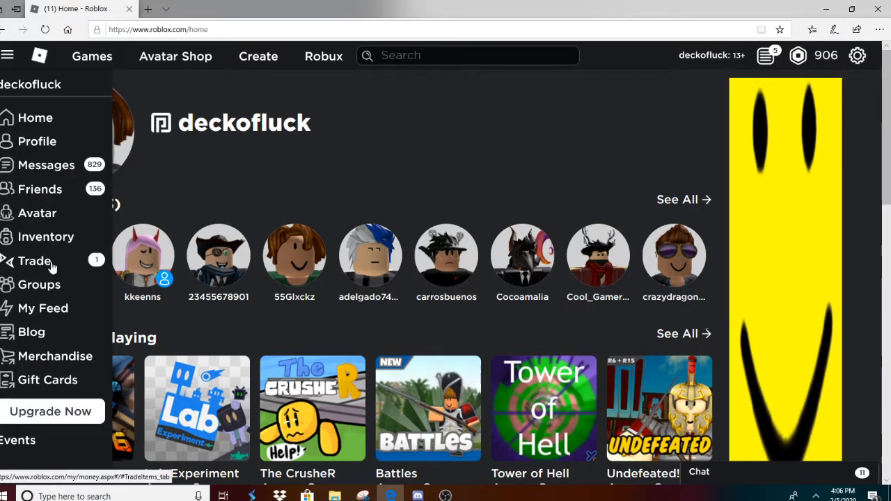
{"action": "left_click", "coordinate": [33, 262]}
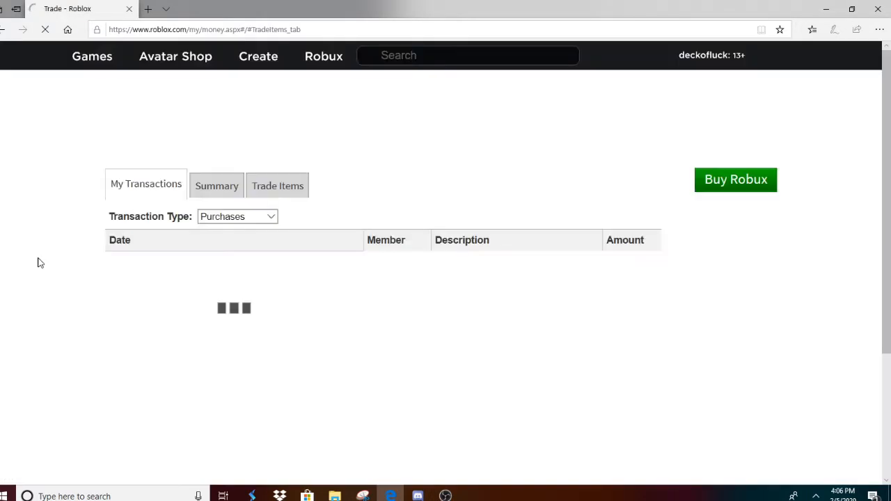
{"action": "left_click", "coordinate": [277, 185]}
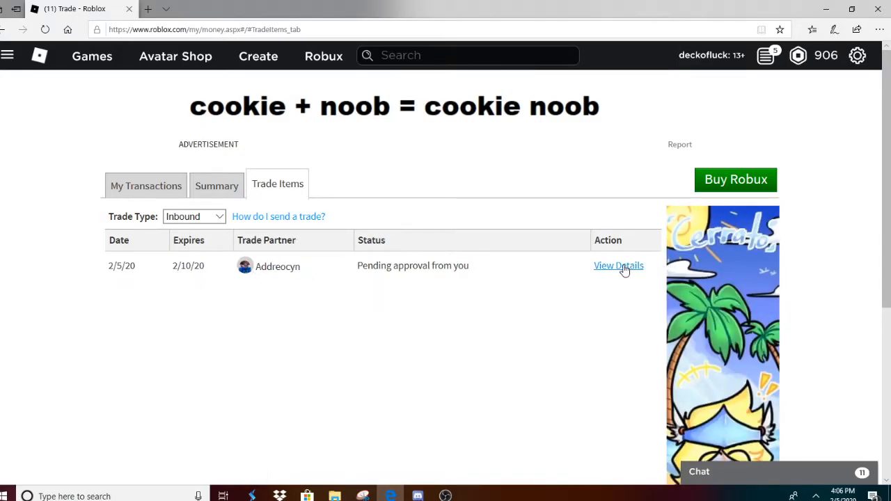
View the details of the pending Addreocyn trade offering Knights of the Seventh for three items.
{"action": "left_click", "coordinate": [618, 265]}
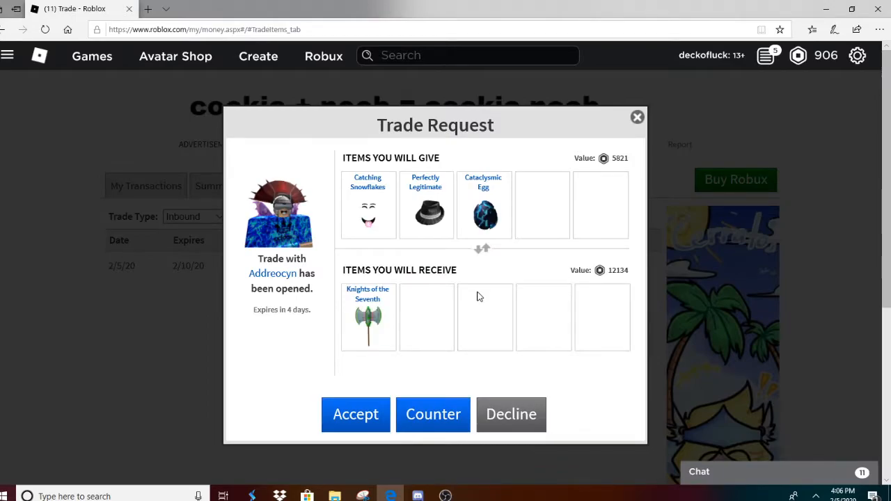
{"action": "mouse_move", "coordinate": [472, 293]}
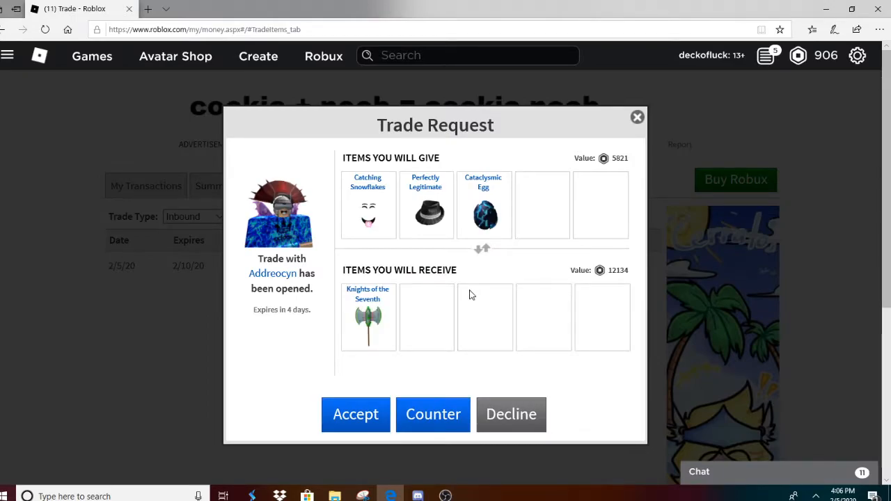
{"action": "mouse_move", "coordinate": [409, 257]}
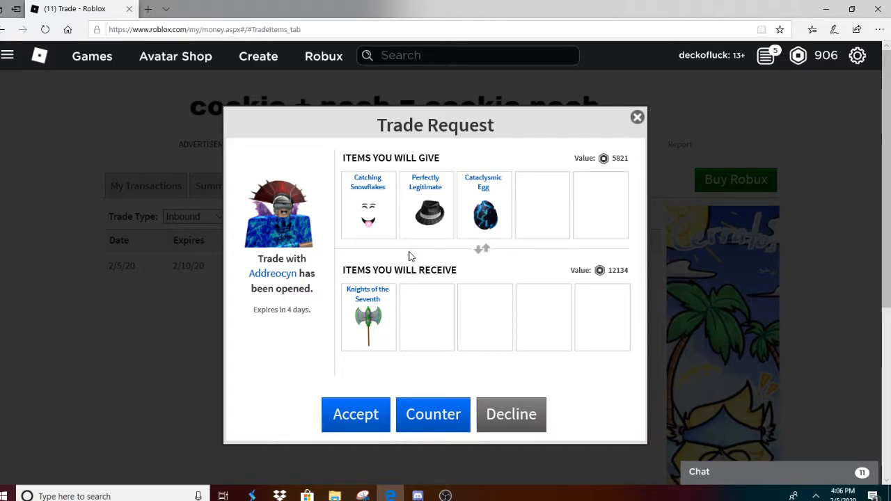
{"action": "mouse_move", "coordinate": [368, 317]}
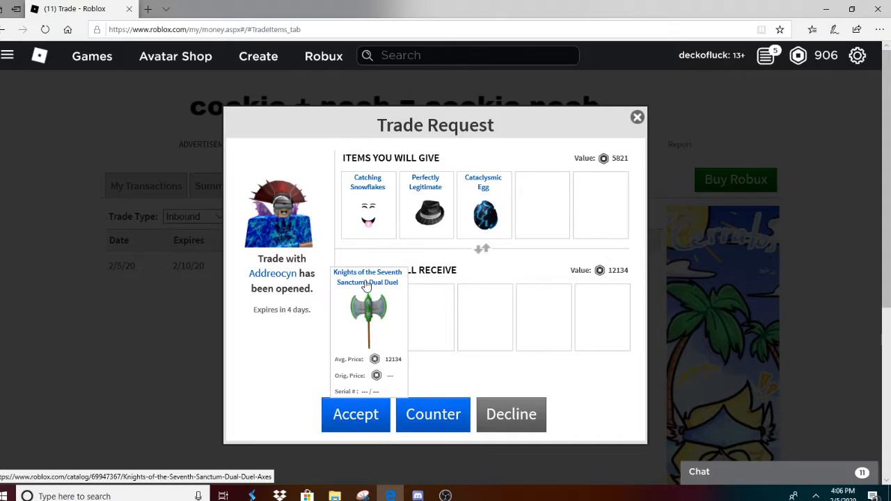
{"action": "mouse_move", "coordinate": [368, 285]}
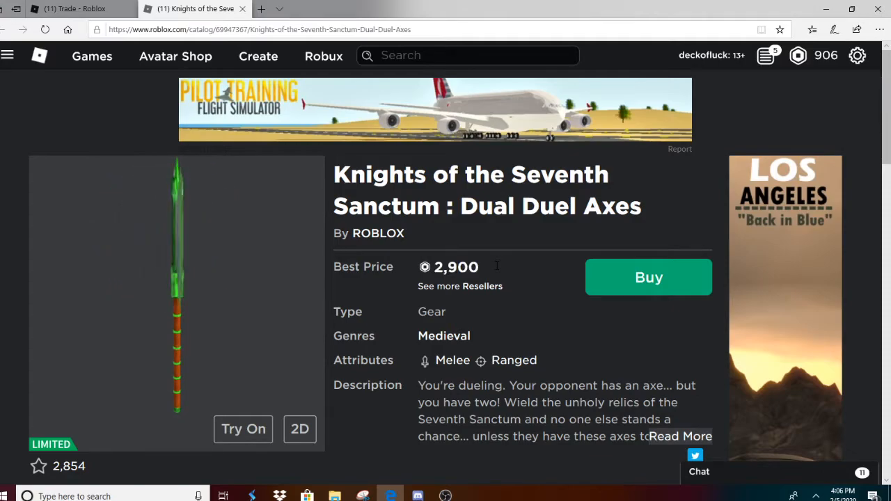
Scroll to the Dual Duel Axes price chart showing a 12,134 average price.
{"action": "scroll", "scroll_direction": "down", "scroll_amount": 3}
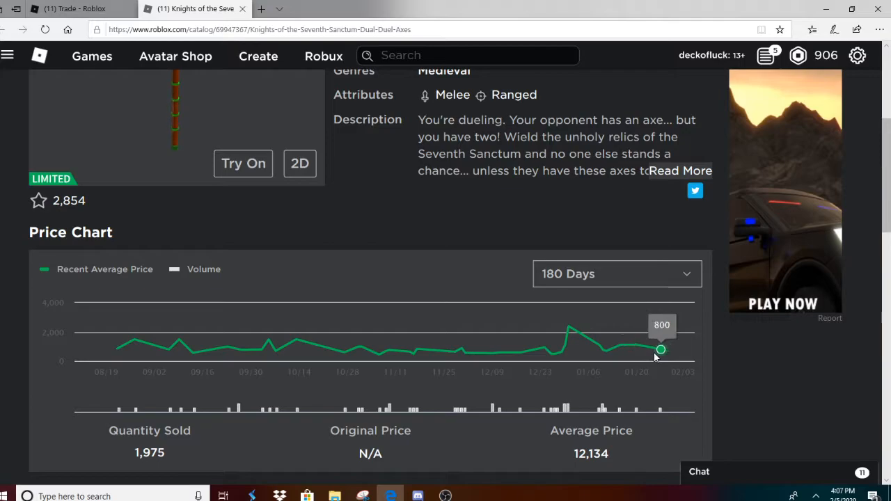
{"action": "mouse_move", "coordinate": [638, 345]}
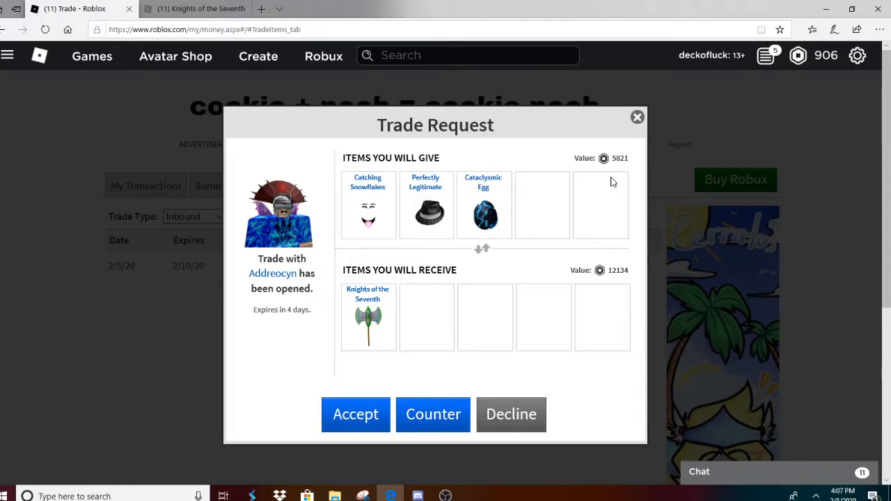
{"action": "mouse_move", "coordinate": [591, 195]}
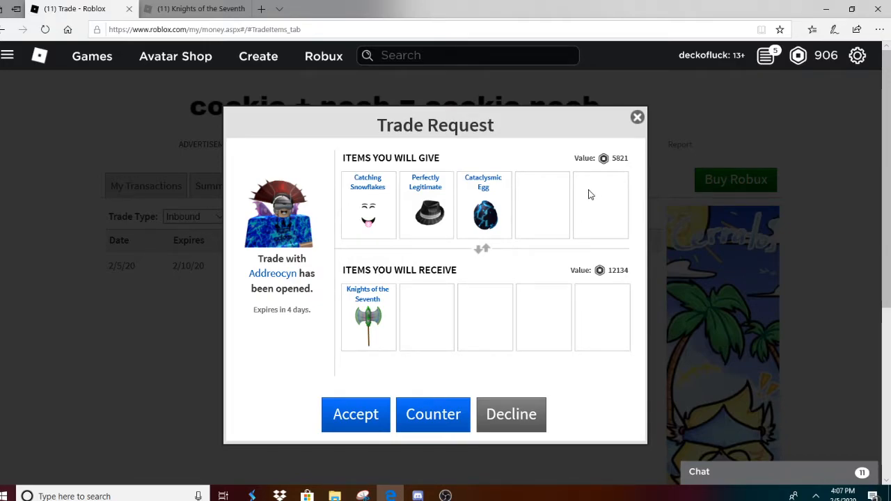
{"action": "mouse_move", "coordinate": [367, 318]}
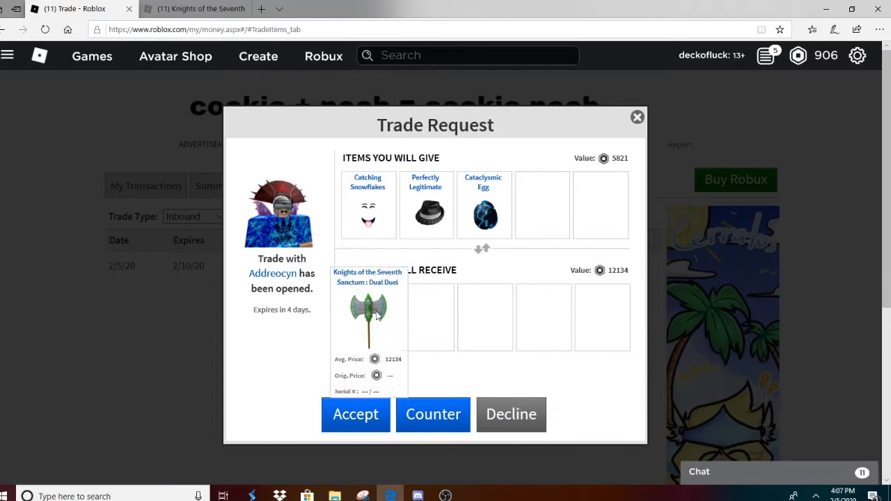
{"action": "mouse_move", "coordinate": [454, 315]}
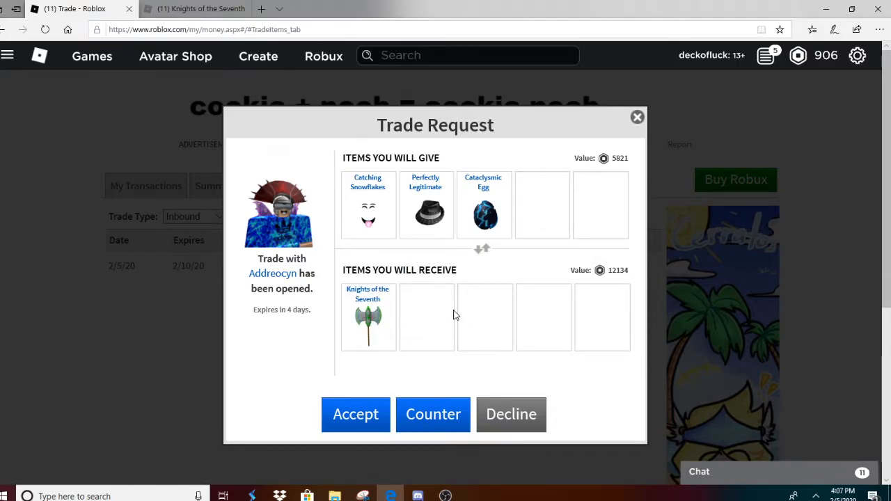
{"action": "mouse_move", "coordinate": [433, 415]}
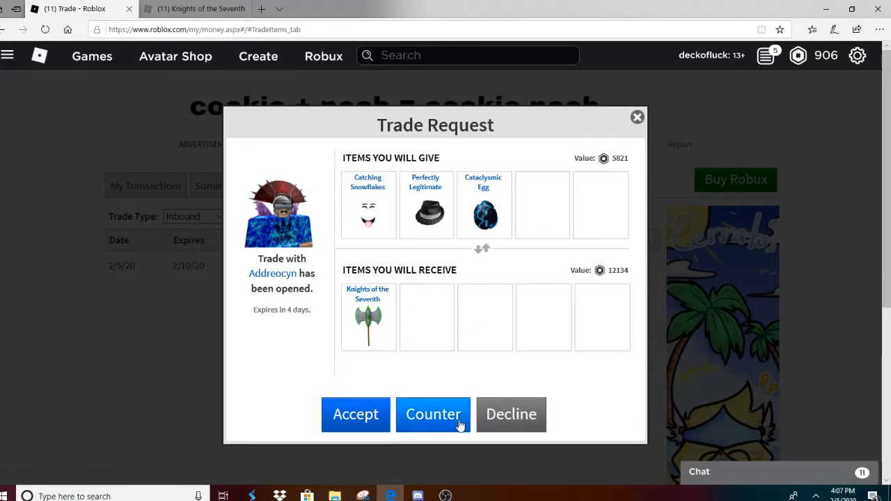
Counter the trade, adding the shades to the request, and send it to Addreocyn.
{"action": "left_click", "coordinate": [433, 415]}
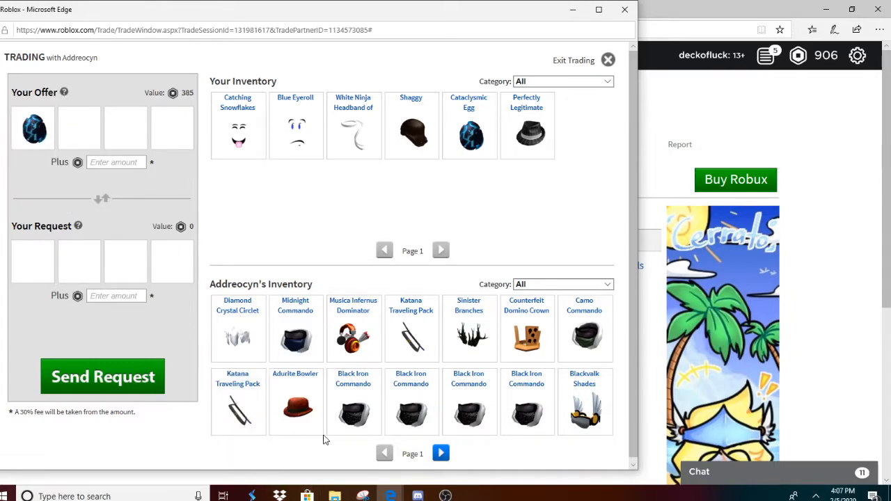
{"action": "mouse_move", "coordinate": [411, 411]}
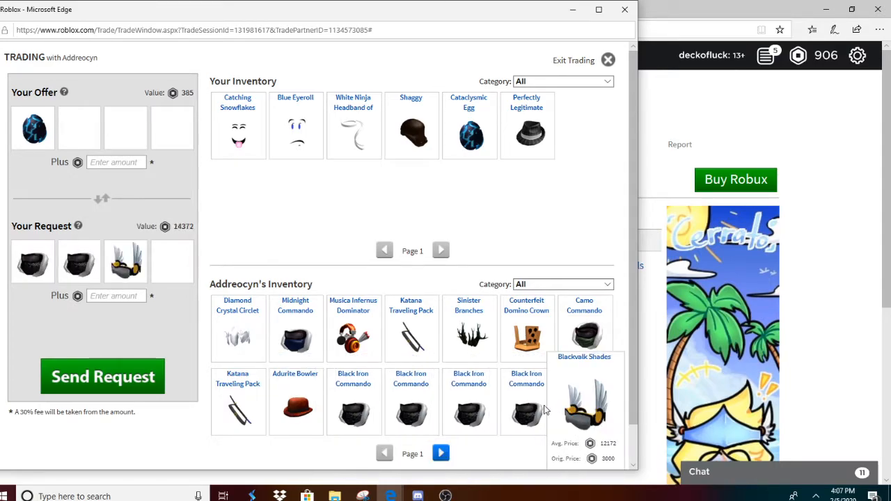
{"action": "left_click", "coordinate": [585, 401]}
{"action": "type", "text": "5"}
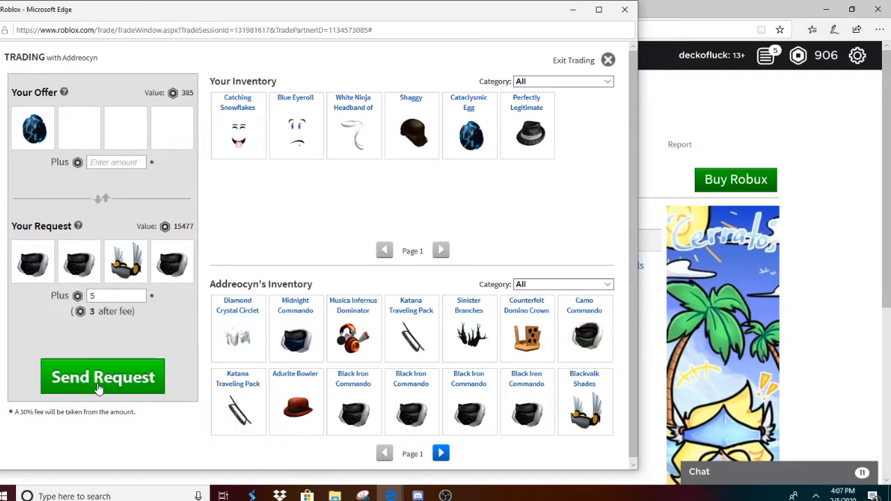
{"action": "left_click", "coordinate": [103, 376]}
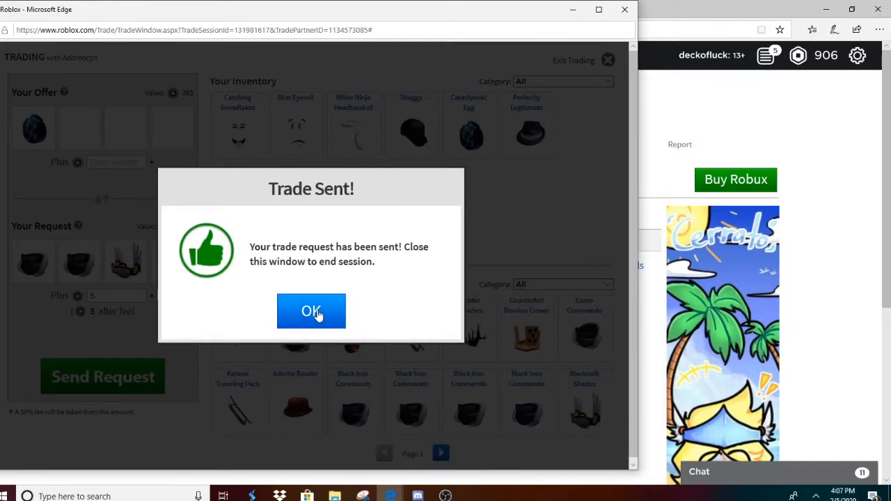
{"action": "left_click", "coordinate": [312, 311]}
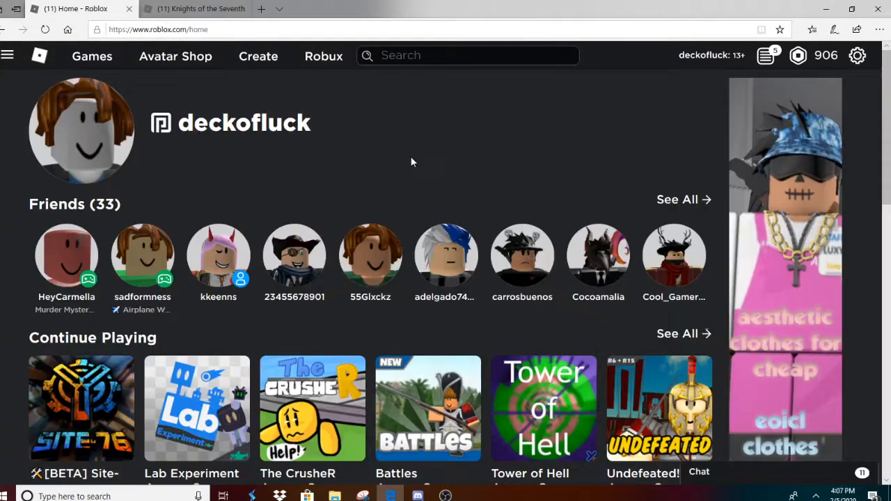
{"action": "mouse_move", "coordinate": [397, 164]}
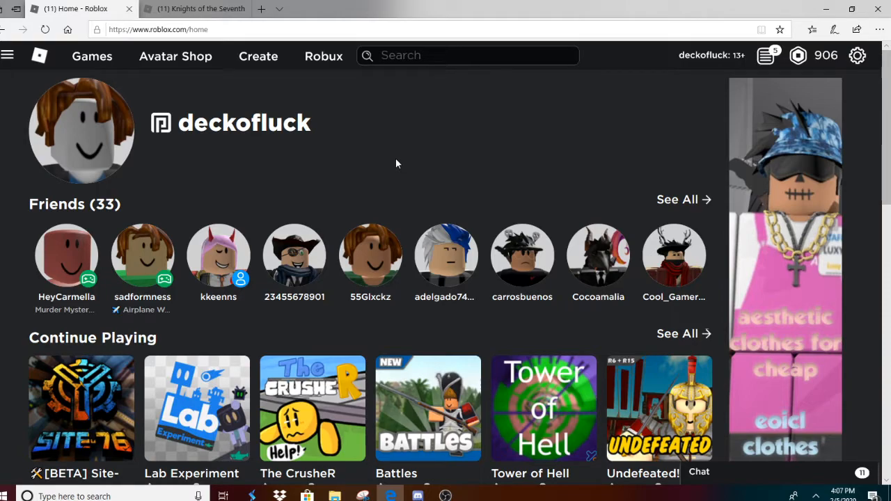
Return via a group page to the trades page listing no inbound requests.
{"action": "left_click", "coordinate": [8, 56]}
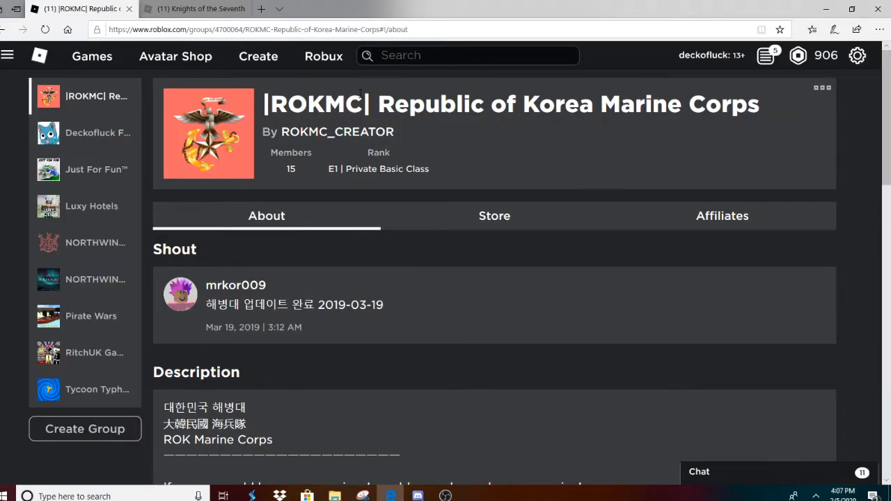
{"action": "left_click", "coordinate": [8, 55]}
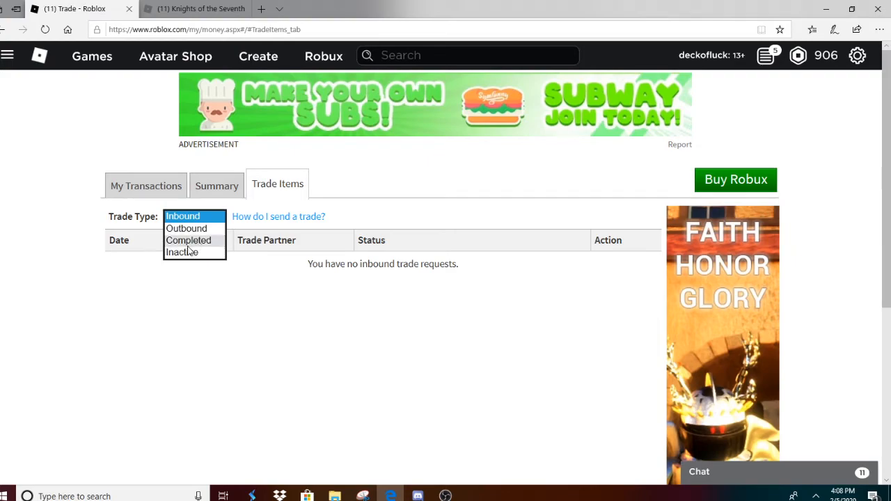
{"action": "left_click", "coordinate": [181, 252]}
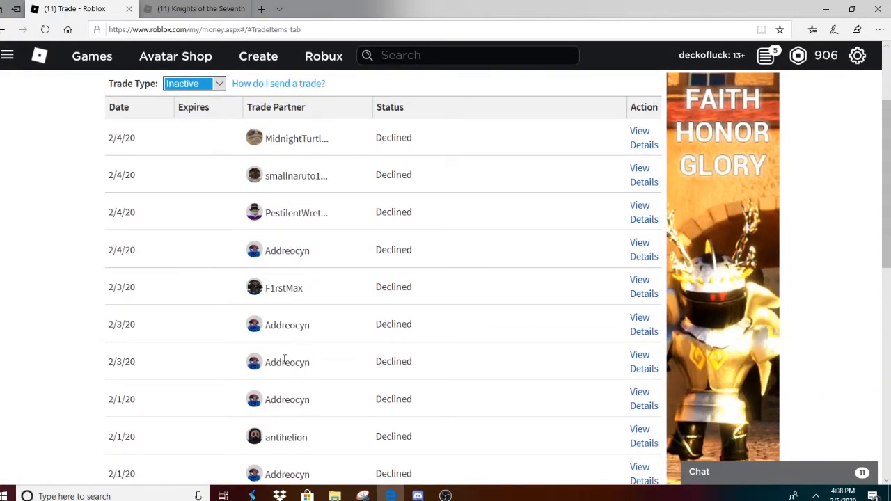
{"action": "scroll", "scroll_direction": "down", "scroll_amount": 3}
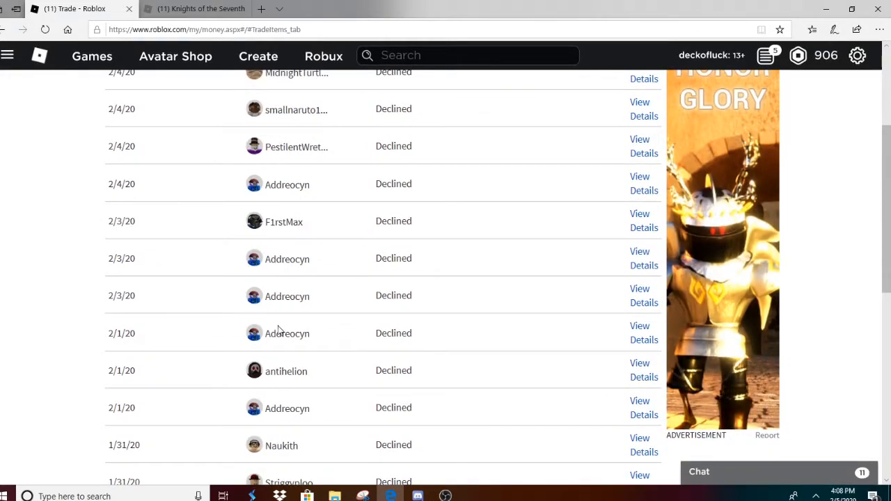
{"action": "scroll", "scroll_direction": "down", "scroll_amount": 3}
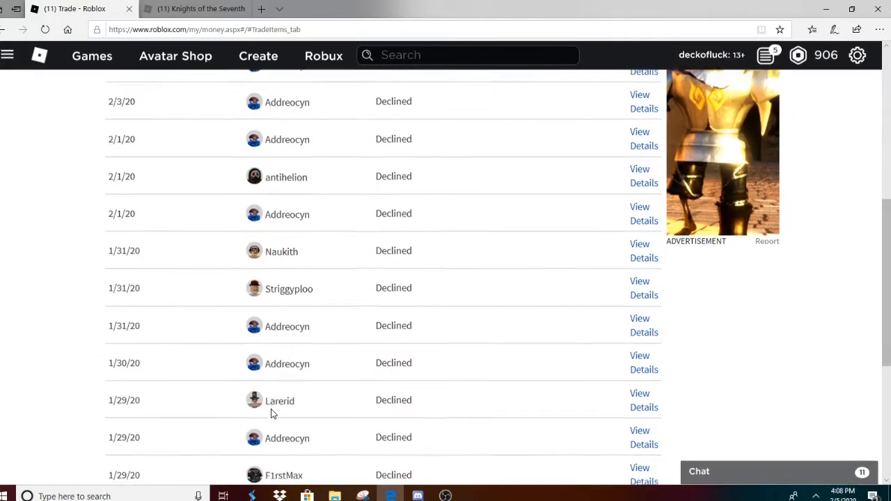
{"action": "scroll", "scroll_direction": "down", "scroll_amount": 3}
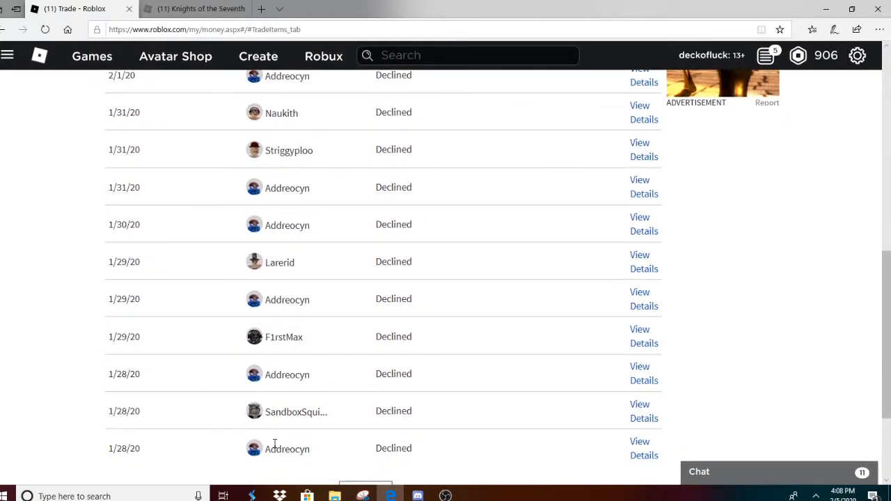
{"action": "scroll", "scroll_direction": "down", "scroll_amount": 3}
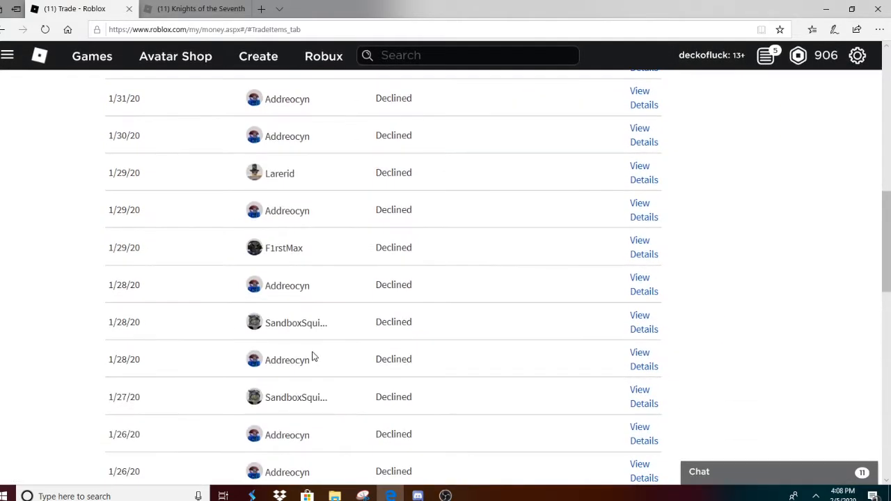
{"action": "mouse_move", "coordinate": [282, 428]}
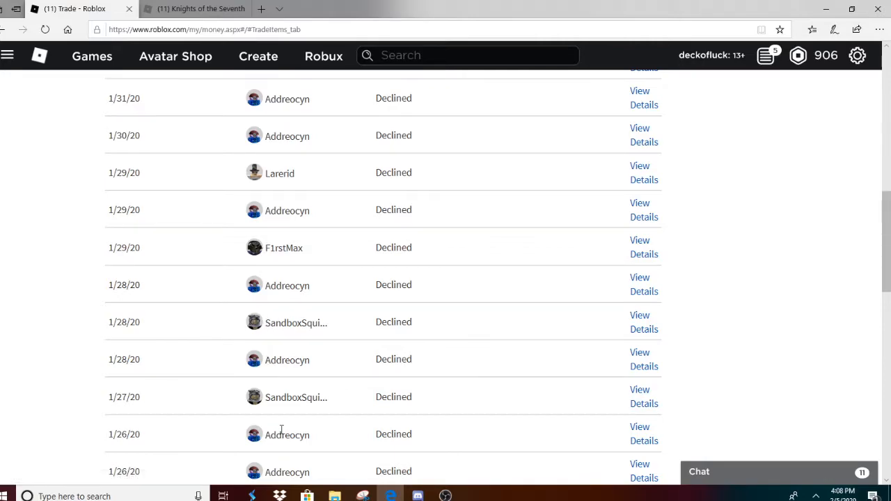
{"action": "scroll", "scroll_direction": "down", "scroll_amount": 3}
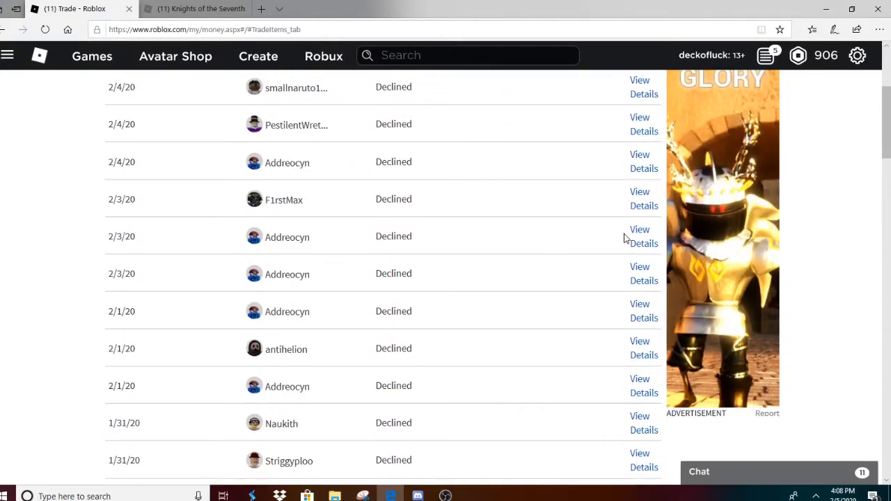
{"action": "left_click", "coordinate": [643, 237]}
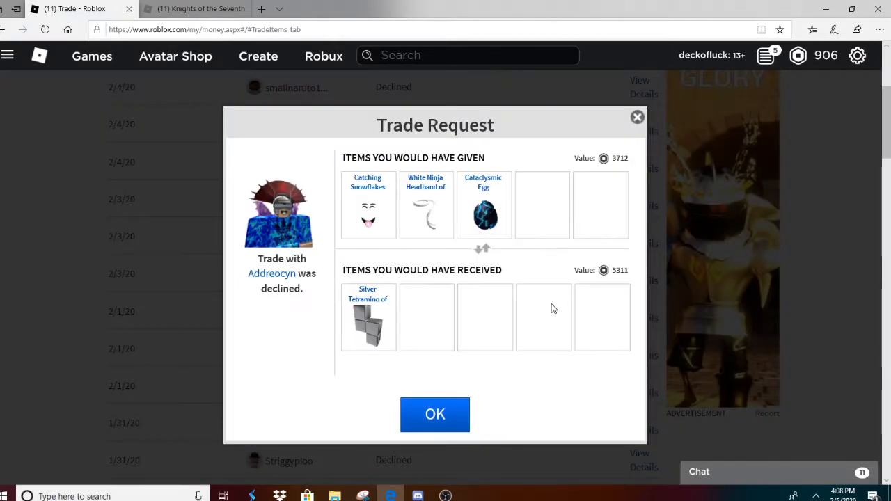
{"action": "left_click", "coordinate": [435, 415]}
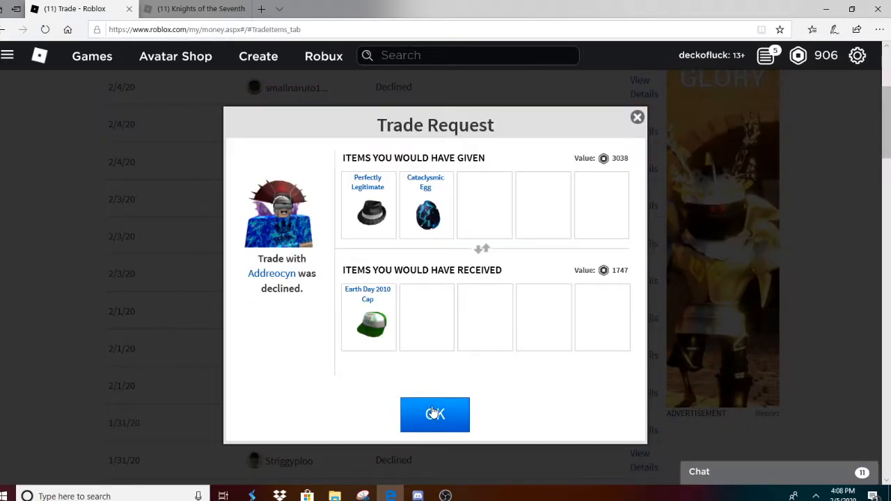
{"action": "left_click", "coordinate": [434, 415]}
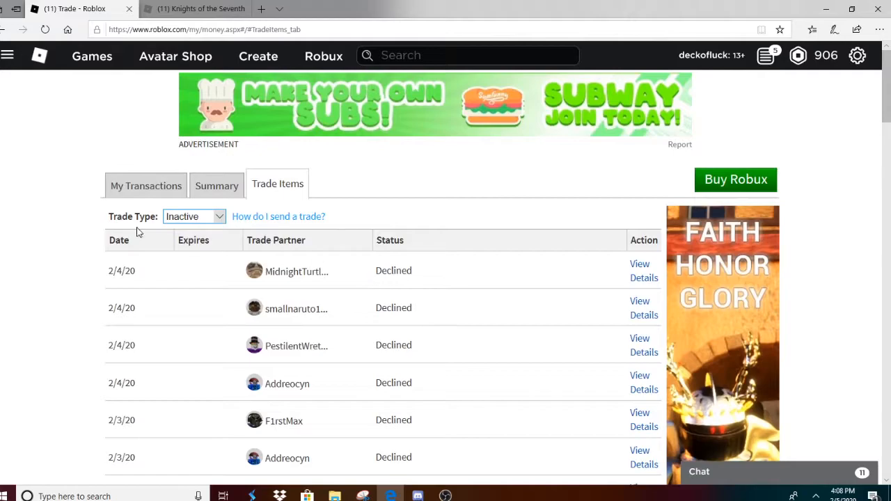
{"action": "left_click", "coordinate": [194, 218]}
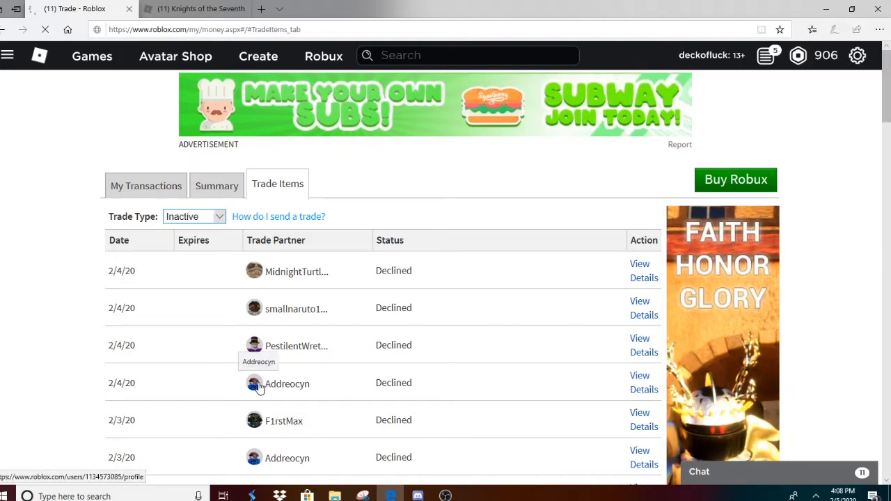
{"action": "left_click", "coordinate": [287, 384]}
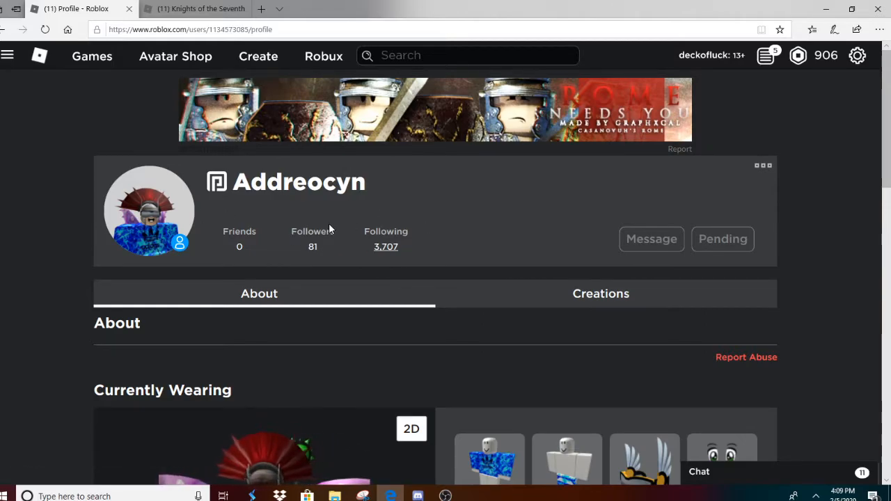
{"action": "scroll", "scroll_direction": "down", "scroll_amount": 3}
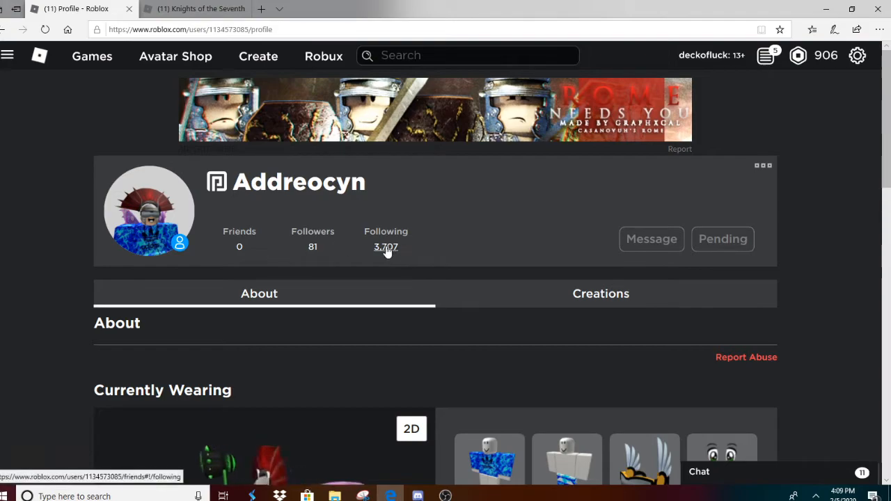
{"action": "scroll", "scroll_direction": "down", "scroll_amount": 3}
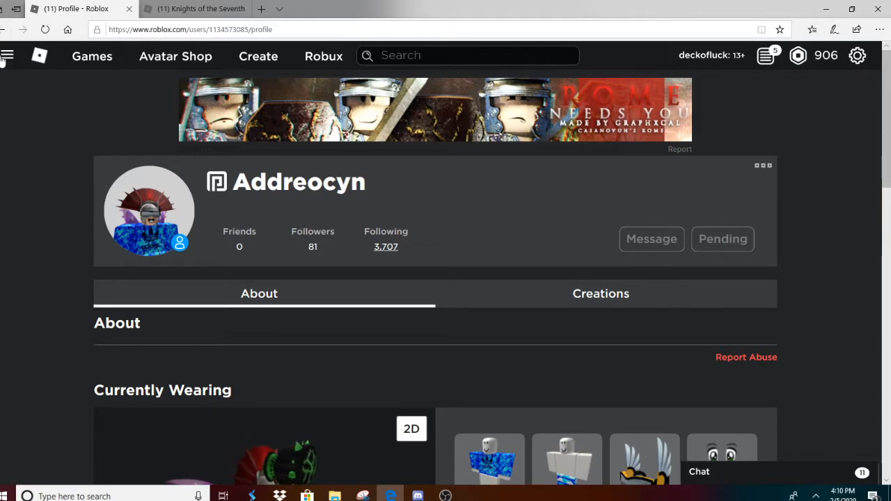
{"action": "left_click", "coordinate": [8, 56]}
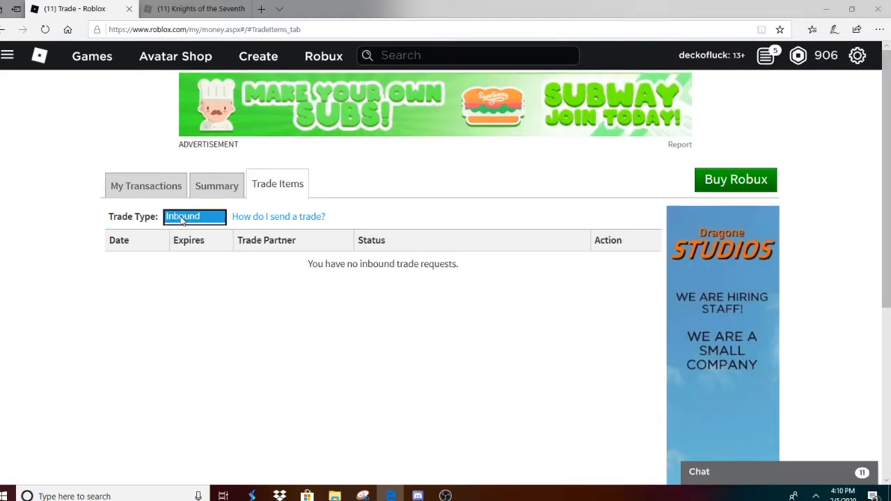
Switch the trade type to Inactive to see the declined Addreocyn trades.
{"action": "left_click", "coordinate": [193, 217]}
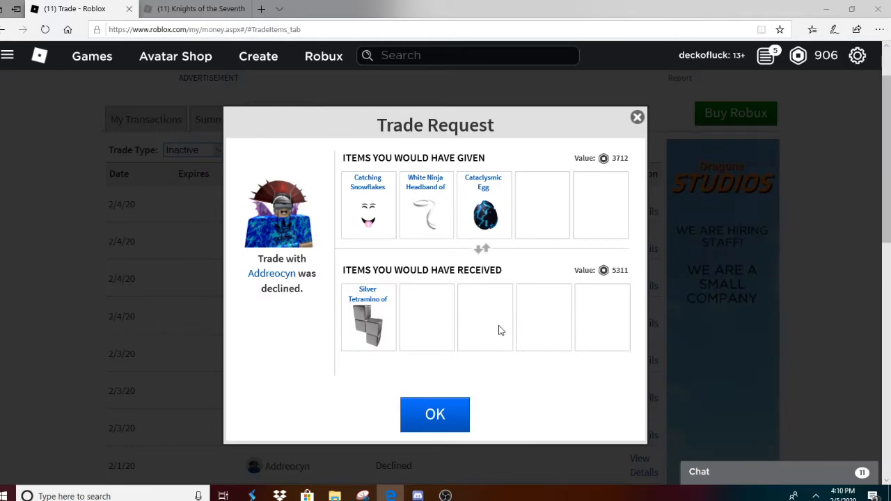
{"action": "mouse_move", "coordinate": [596, 192]}
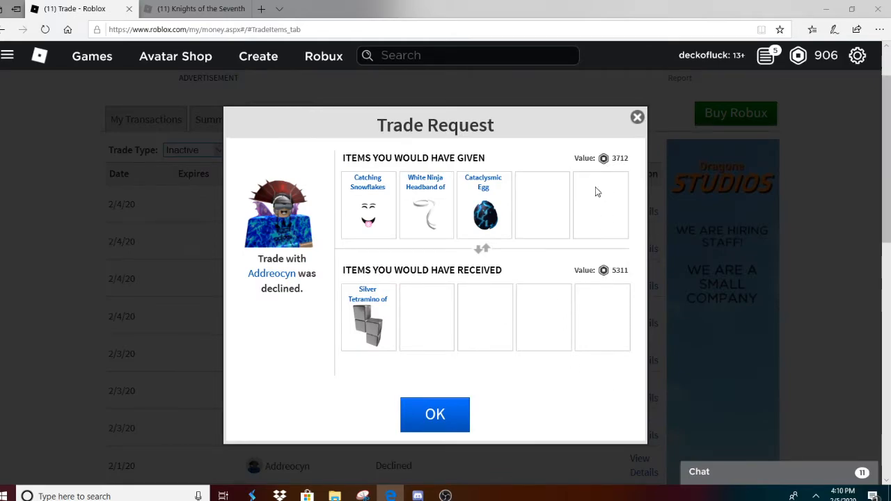
{"action": "mouse_move", "coordinate": [527, 298]}
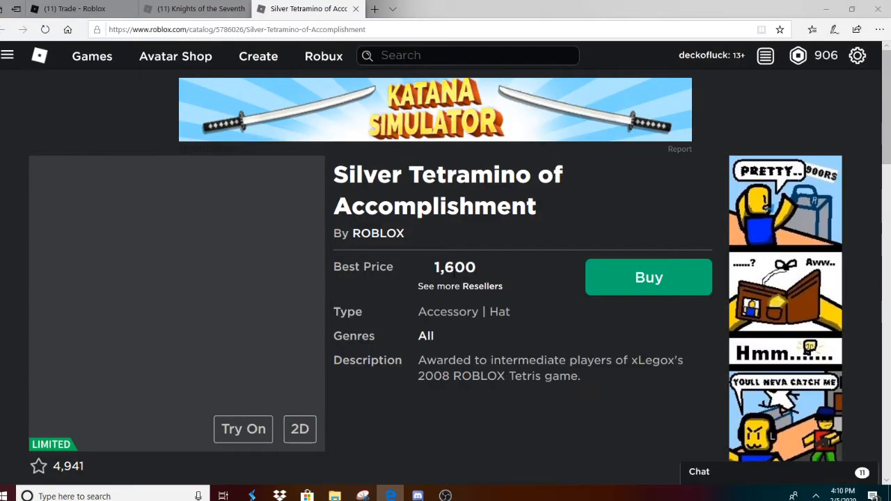
{"action": "scroll", "scroll_direction": "down", "scroll_amount": 3}
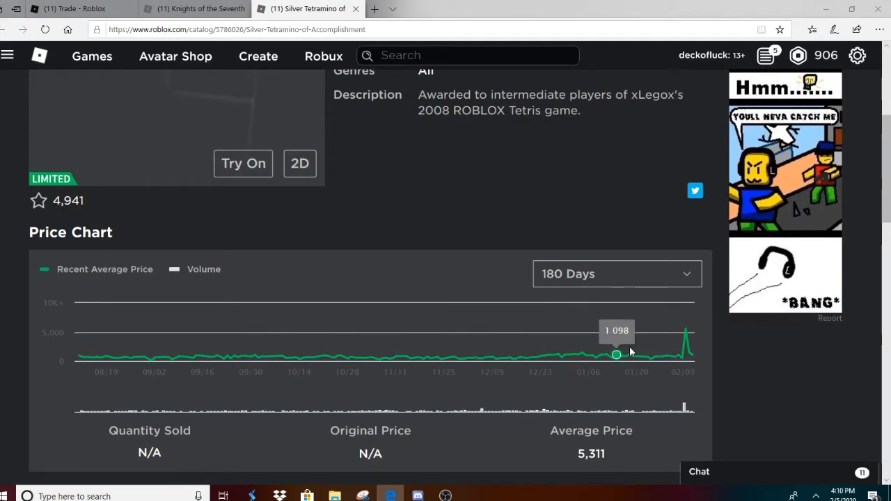
{"action": "mouse_move", "coordinate": [544, 356]}
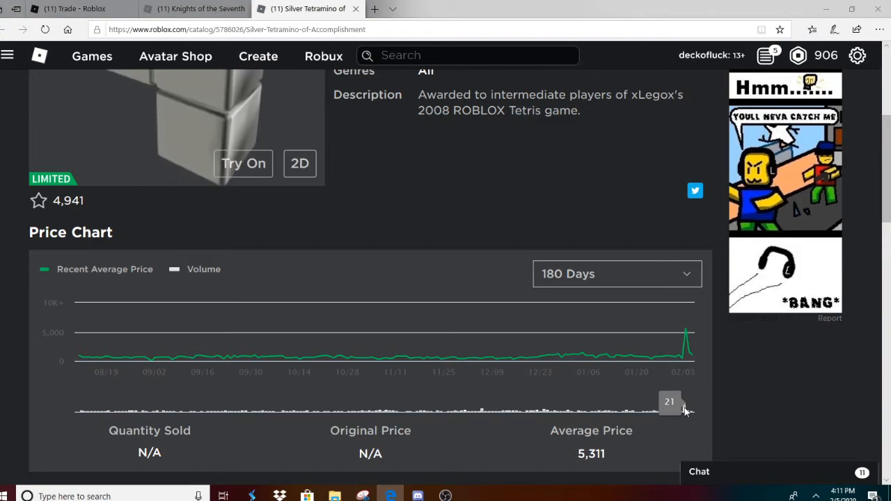
{"action": "mouse_move", "coordinate": [681, 360]}
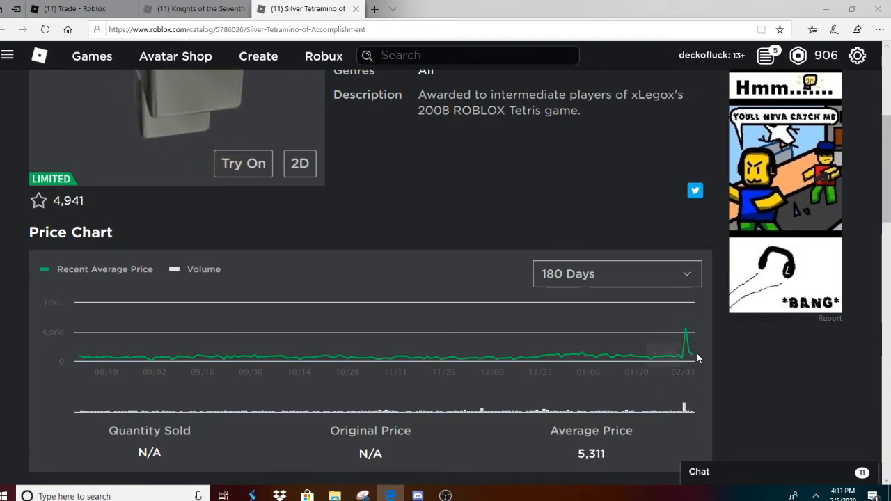
{"action": "scroll", "scroll_direction": "down", "scroll_amount": 3}
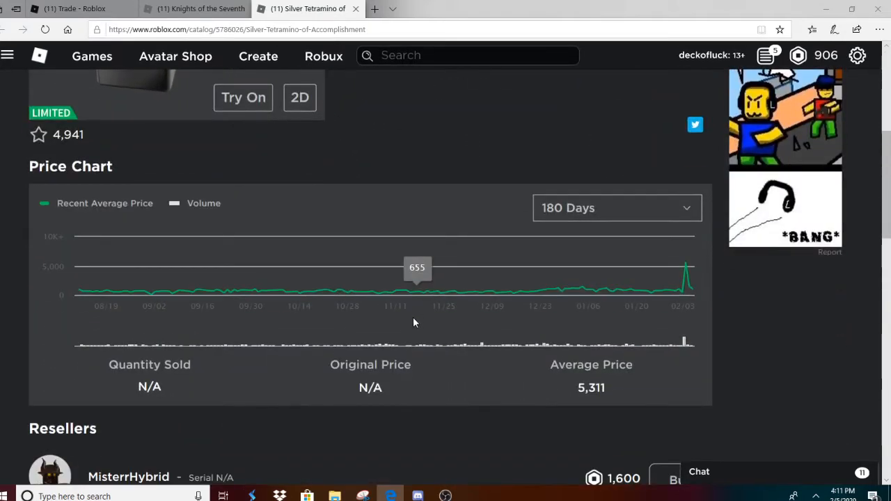
{"action": "scroll", "scroll_direction": "down", "scroll_amount": 3}
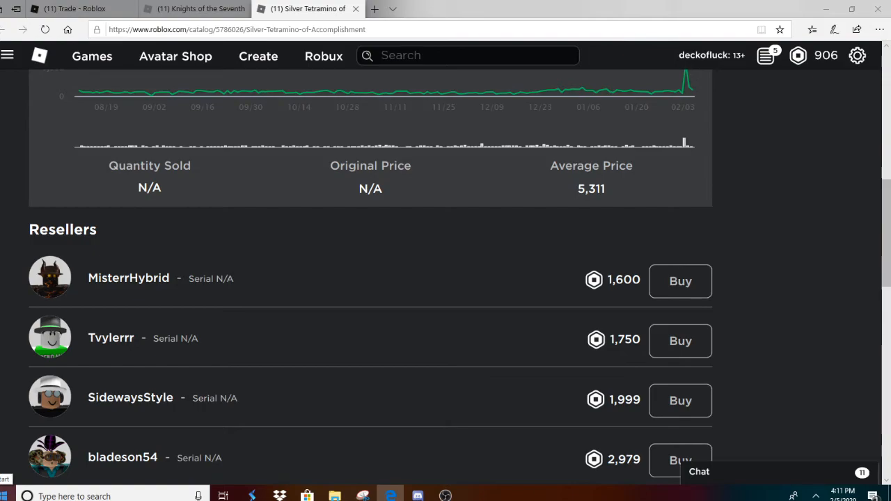
{"action": "scroll", "scroll_direction": "up", "scroll_amount": 3}
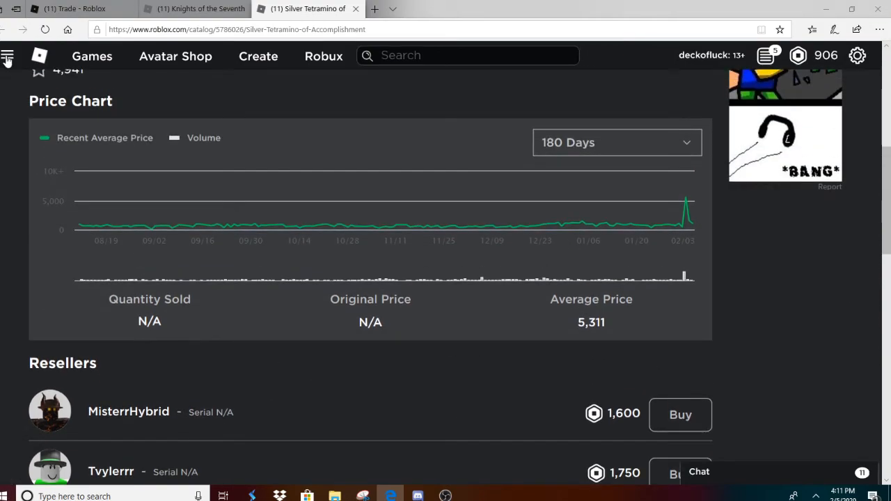
Go to the Roblox home page showing deckofluck's friends and recent games.
{"action": "left_click", "coordinate": [8, 56]}
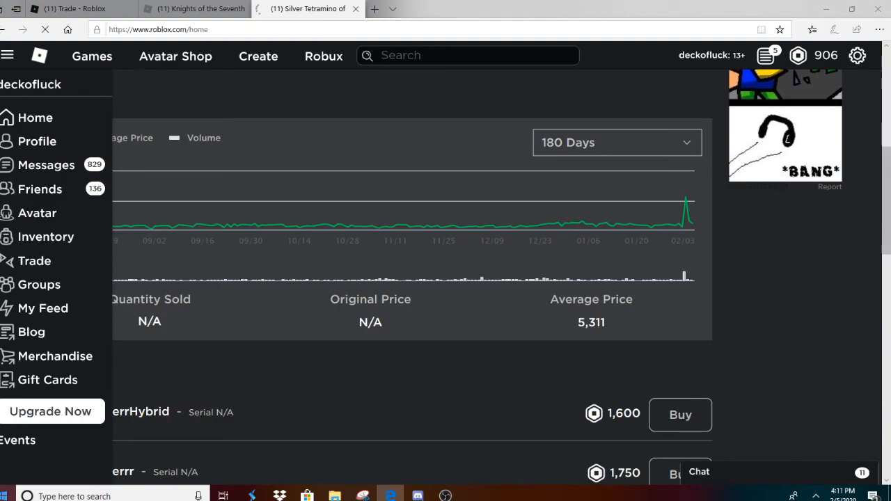
{"action": "left_click", "coordinate": [35, 117]}
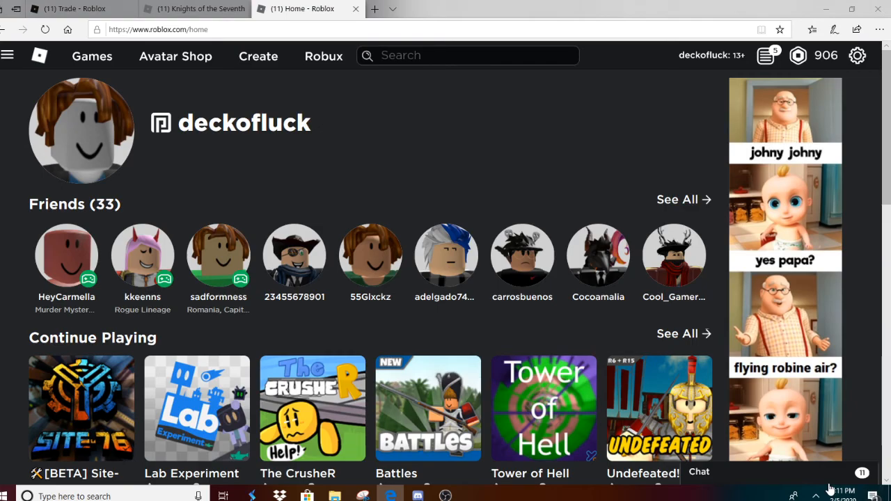
{"action": "mouse_move", "coordinate": [255, 304]}
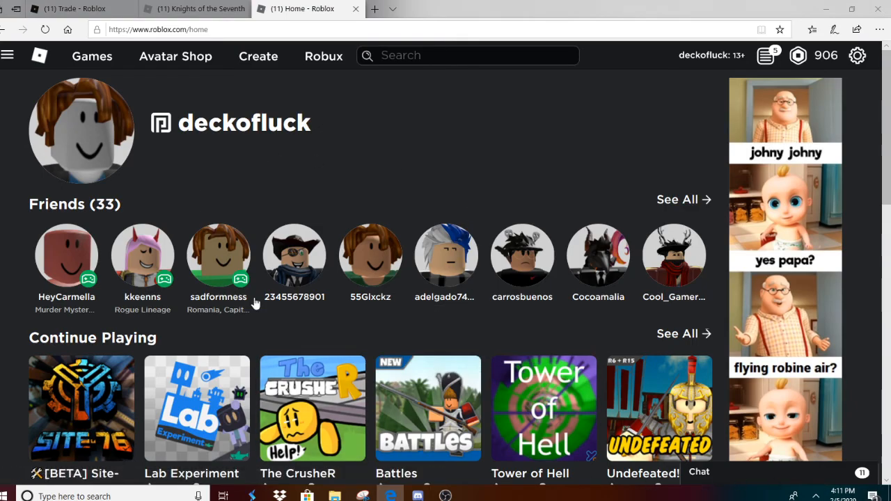